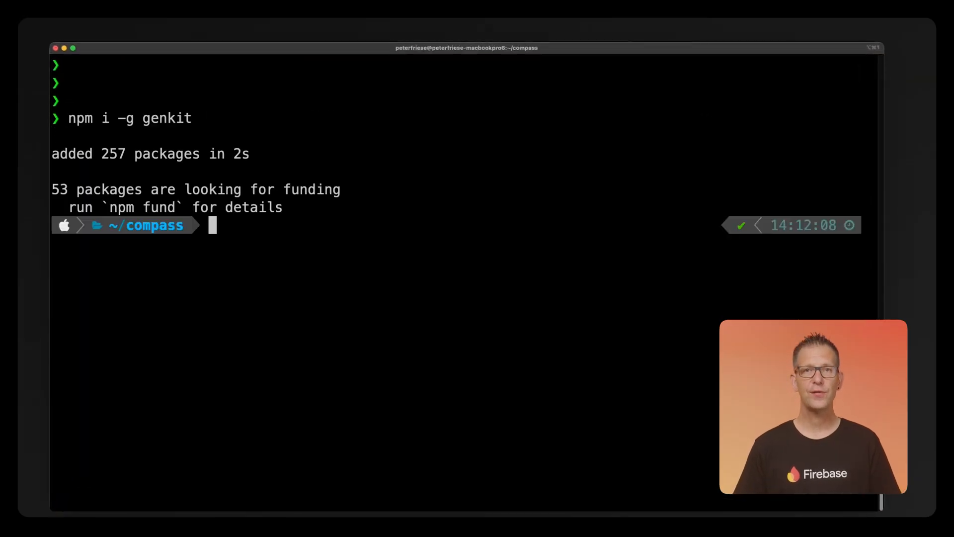
Run genkit init in the compass project after the global install finishes
{"action": "type", "text": "genkit init"}
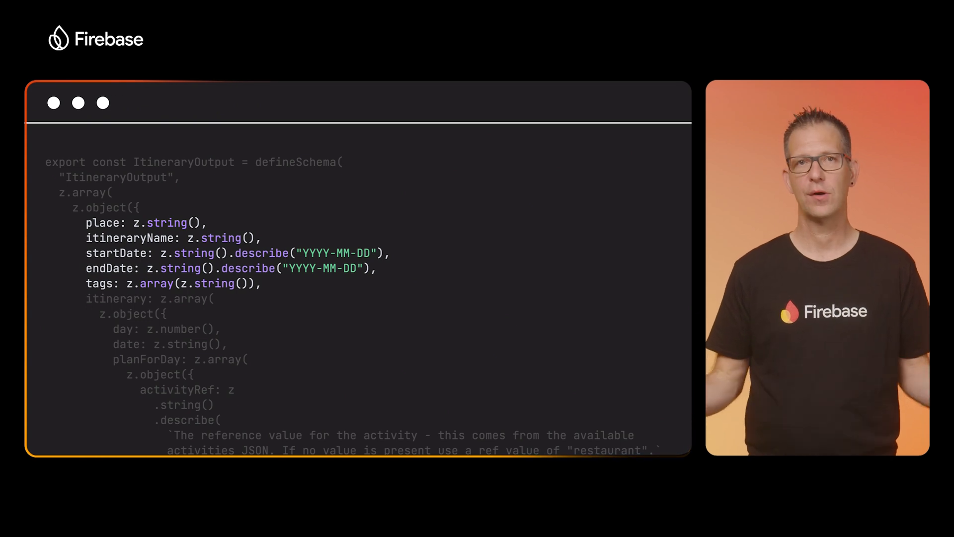
{"action": "scroll", "scroll_direction": "down", "scroll_amount": 3}
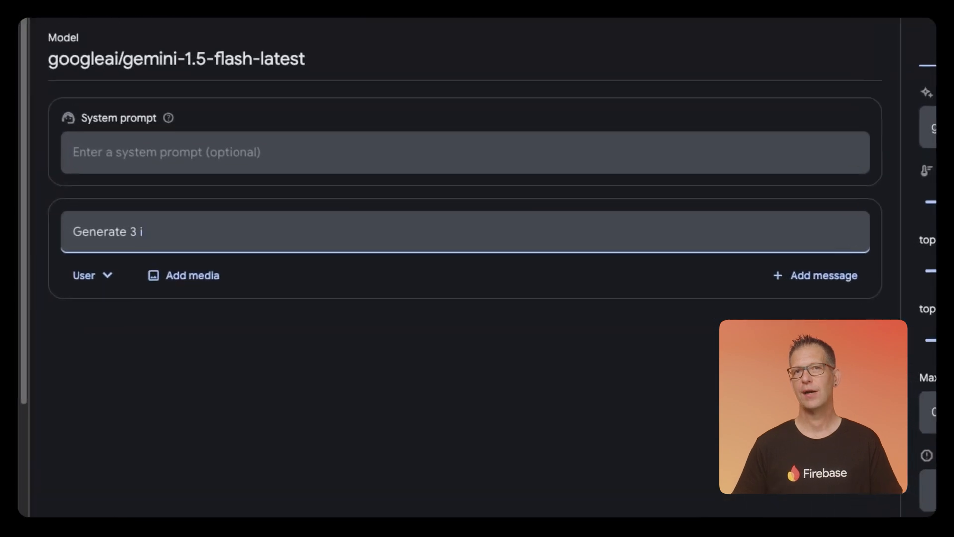
Ask Gemini 1.5 Flash for tourist itineraries in Europe, 3 activities per day over a 3-day trip, and run it
{"action": "type", "text": "tineraries for a tourist planning on traveling to Eur"}
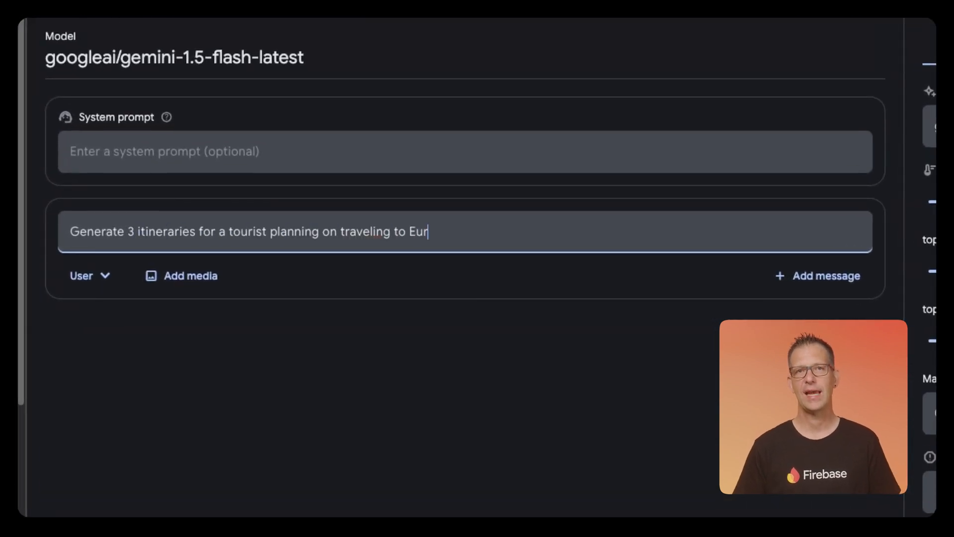
{"action": "type", "text": "ope. Pick 3 activit"}
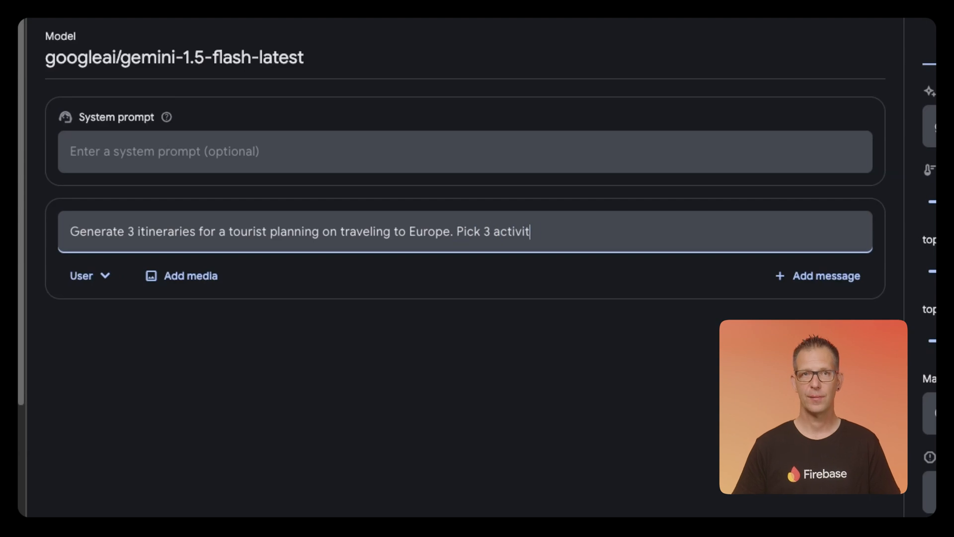
{"action": "type", "text": "ies per day, for a"}
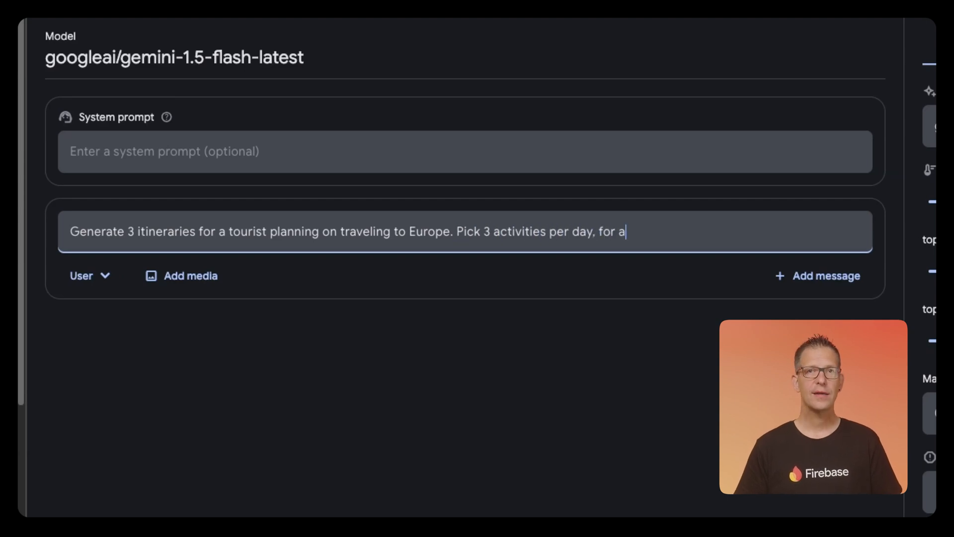
{"action": "type", "text": "3 day trip duration."}
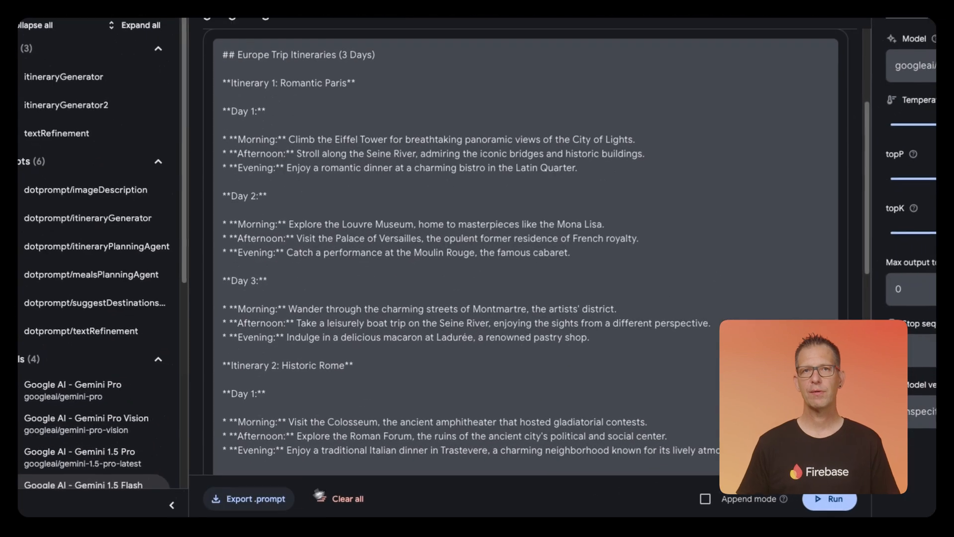
{"action": "left_click", "coordinate": [249, 498]}
{"action": "type", "text": "\"request\": \"Hiking with my fam\""}
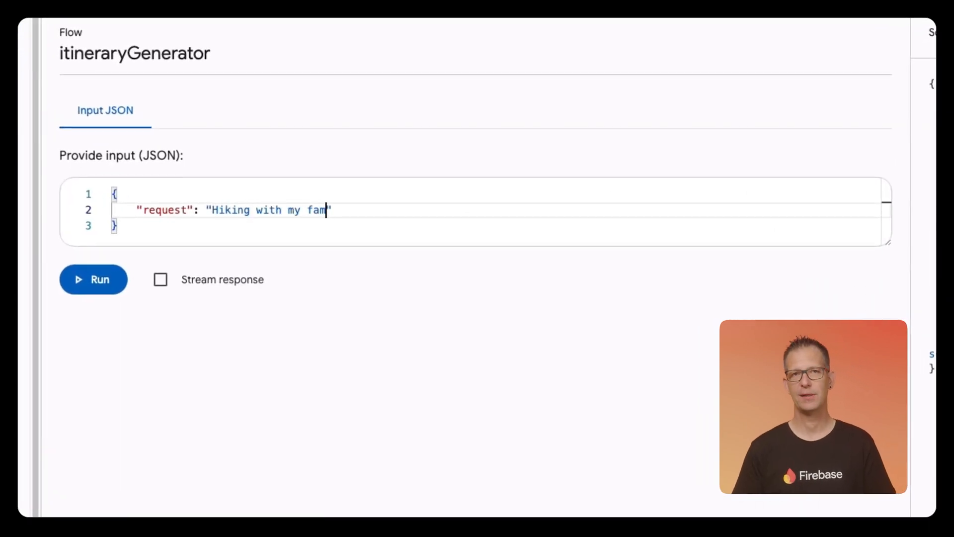
Run itineraryGenerator with "Hiking with my family" and review the Paris, Rome and Barcelona JSON output
{"action": "left_click", "coordinate": [94, 279]}
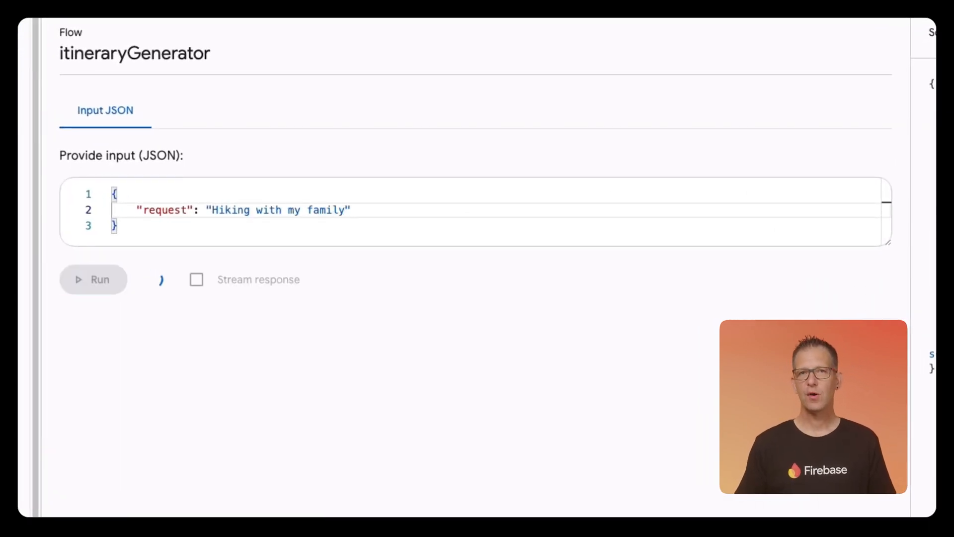
{"action": "left_click", "coordinate": [93, 280]}
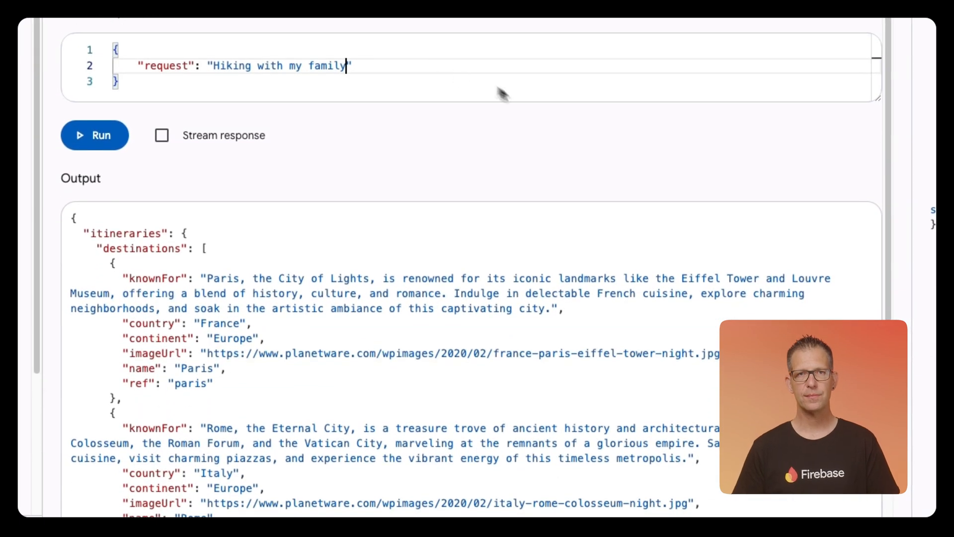
{"action": "scroll", "scroll_direction": "up", "scroll_amount": 3}
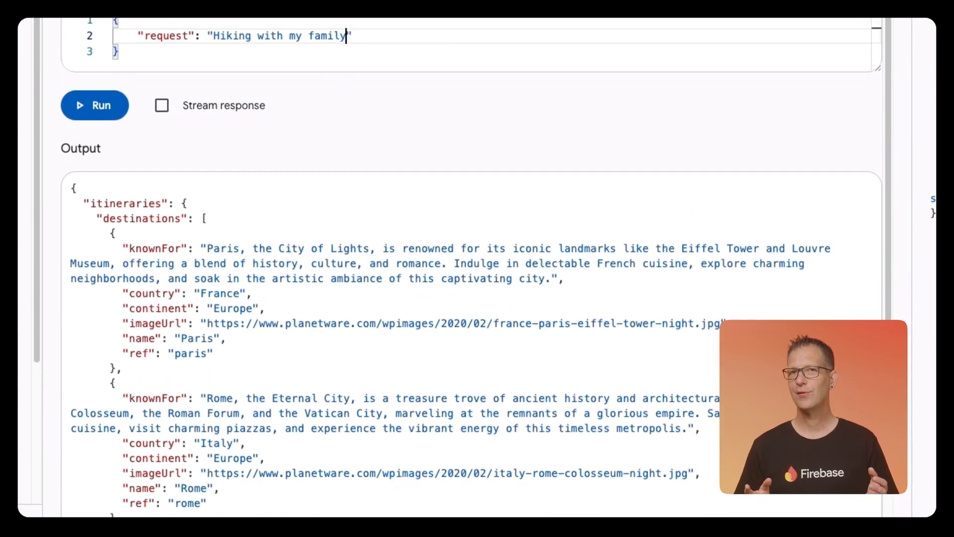
{"action": "scroll", "scroll_direction": "down", "scroll_amount": 3}
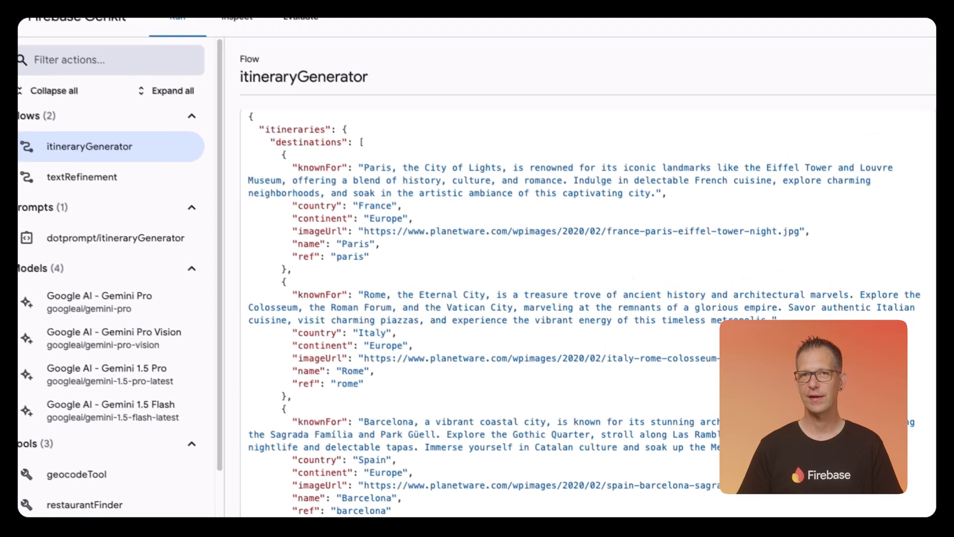
View the latest trace's itineraryGenerator prompt span and gemini-1.5-flash-latest model span in Inspect
{"action": "left_click", "coordinate": [250, 30]}
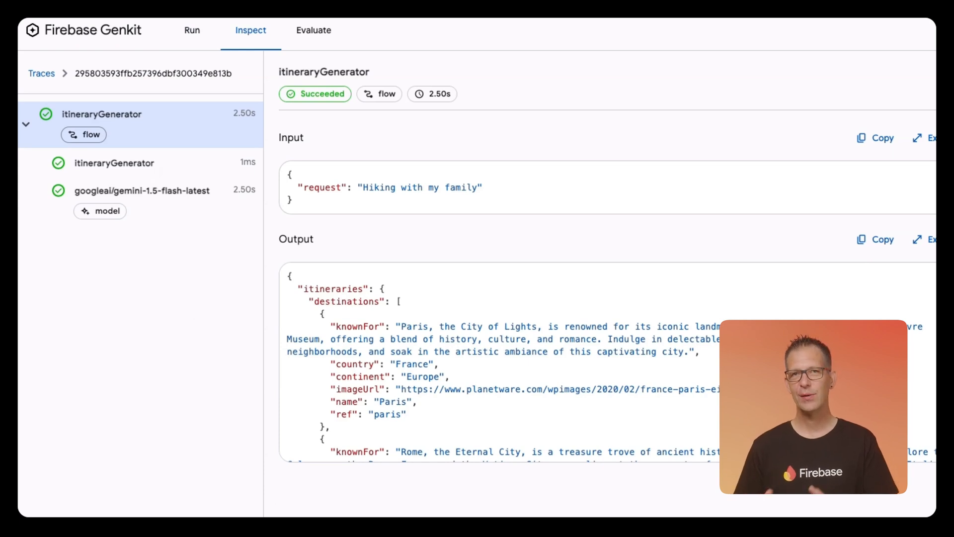
{"action": "left_click", "coordinate": [114, 163]}
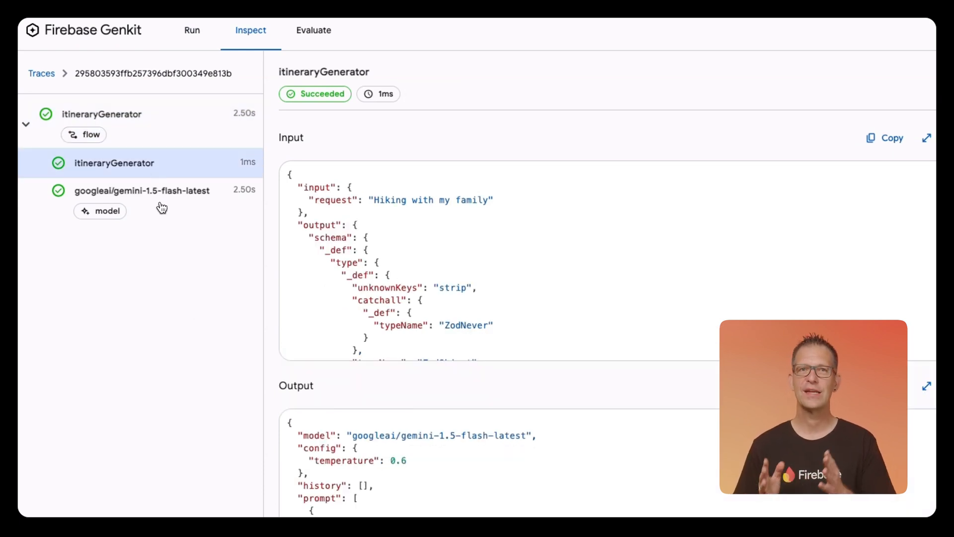
{"action": "left_click", "coordinate": [142, 191]}
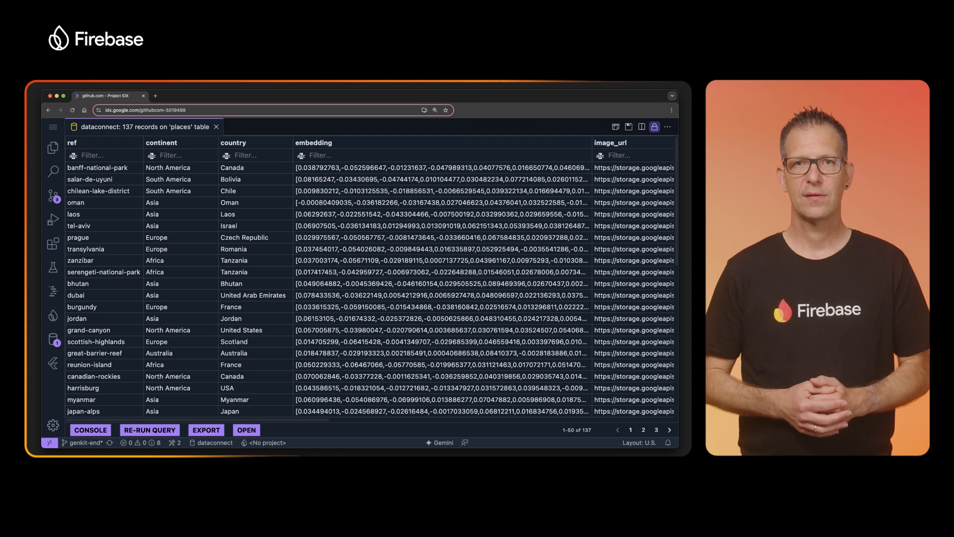
Run the Data Connect query listing the 137 places records with their embedding vectors
{"action": "left_click", "coordinate": [313, 143]}
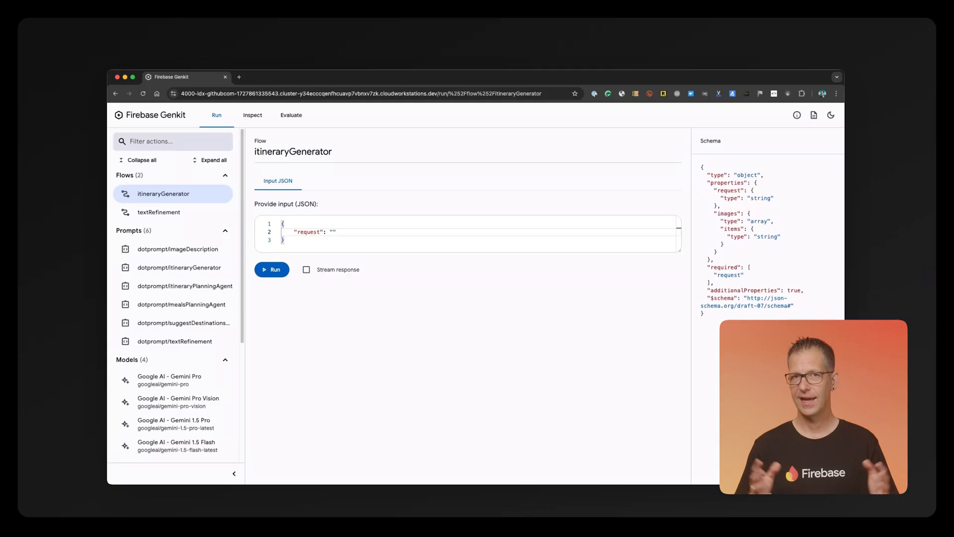
Run itineraryGenerator with "Hiking with my family" and scroll through the Yosemite and Swiss Alps itineraries
{"action": "type", "text": "Hiking with my fam"}
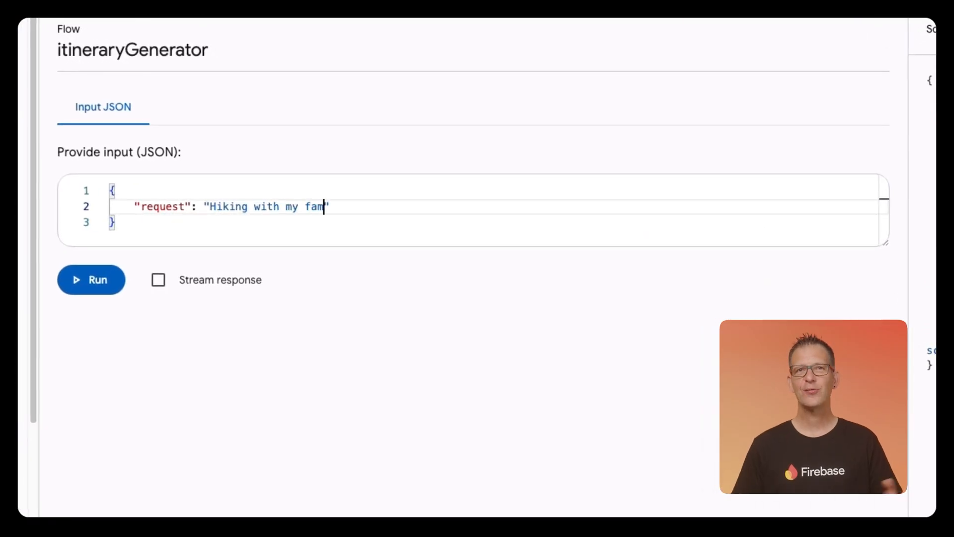
{"action": "key", "text": "cmd+enter"}
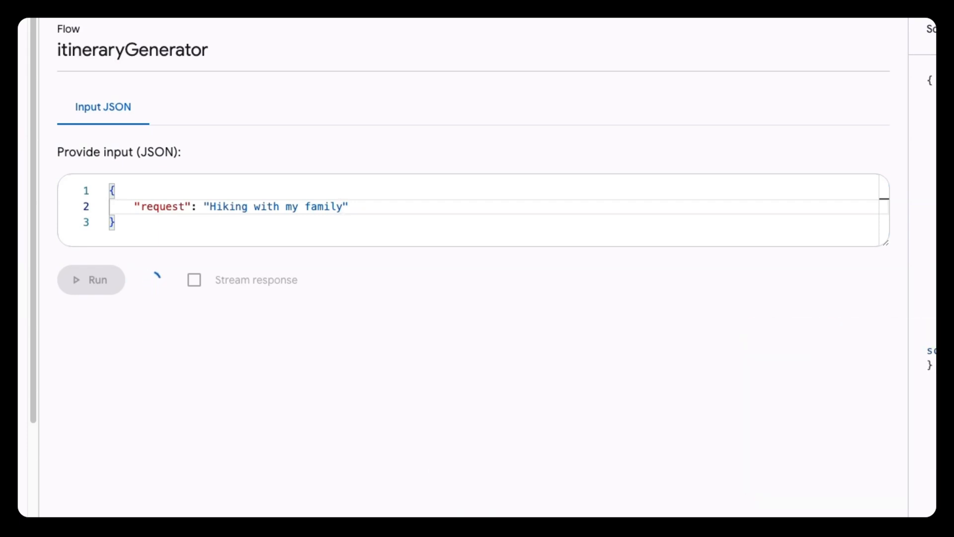
{"action": "left_click", "coordinate": [91, 280]}
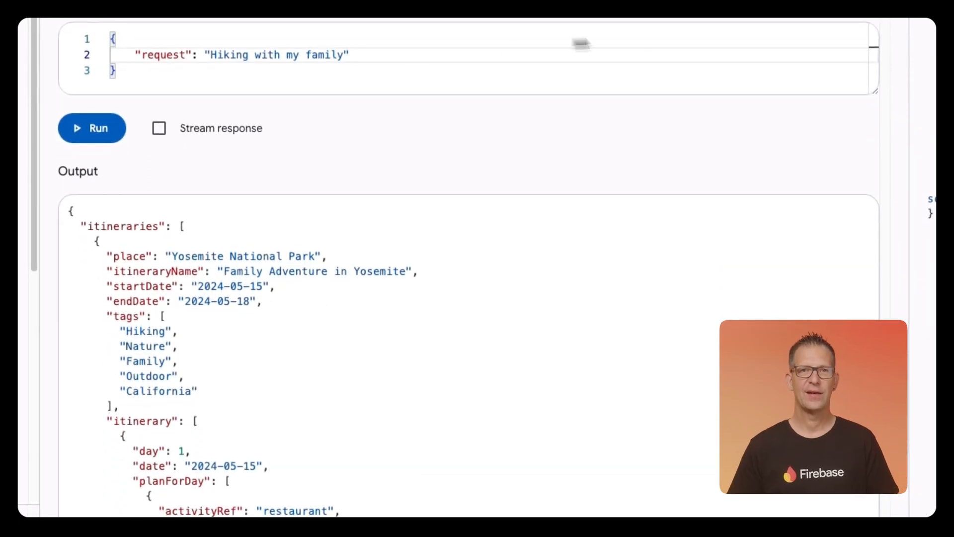
{"action": "scroll", "scroll_direction": "down", "scroll_amount": 3}
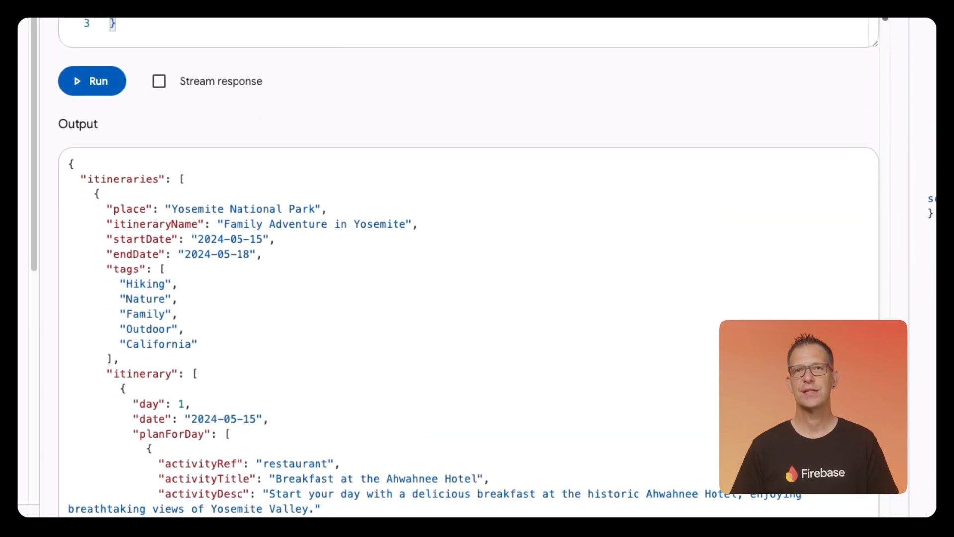
{"action": "scroll", "scroll_direction": "down", "scroll_amount": 3}
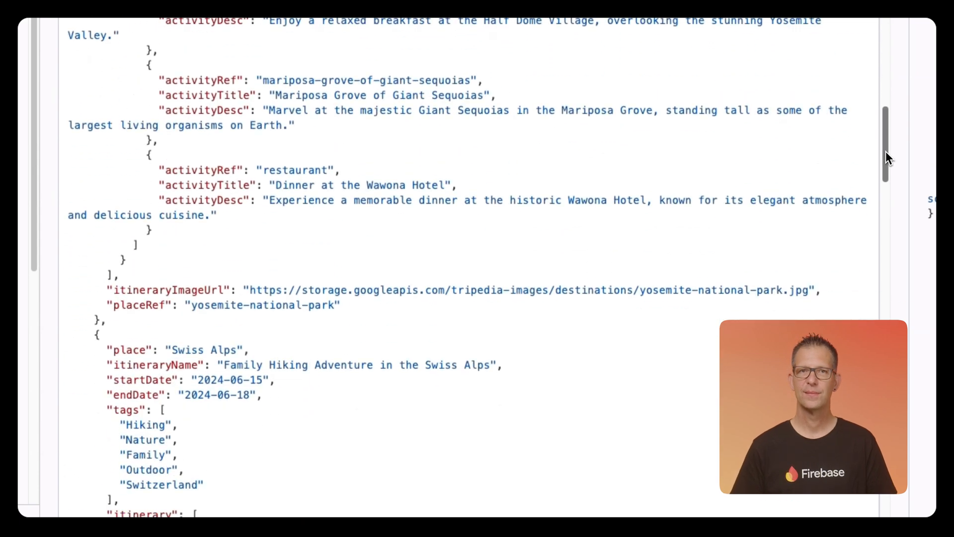
{"action": "scroll", "scroll_direction": "down", "scroll_amount": 3}
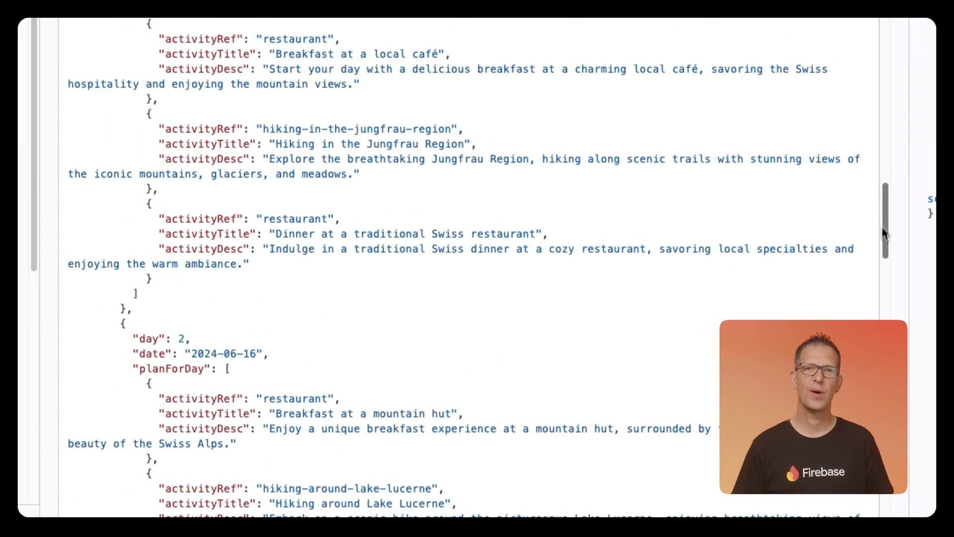
{"action": "scroll", "scroll_direction": "down", "scroll_amount": 3}
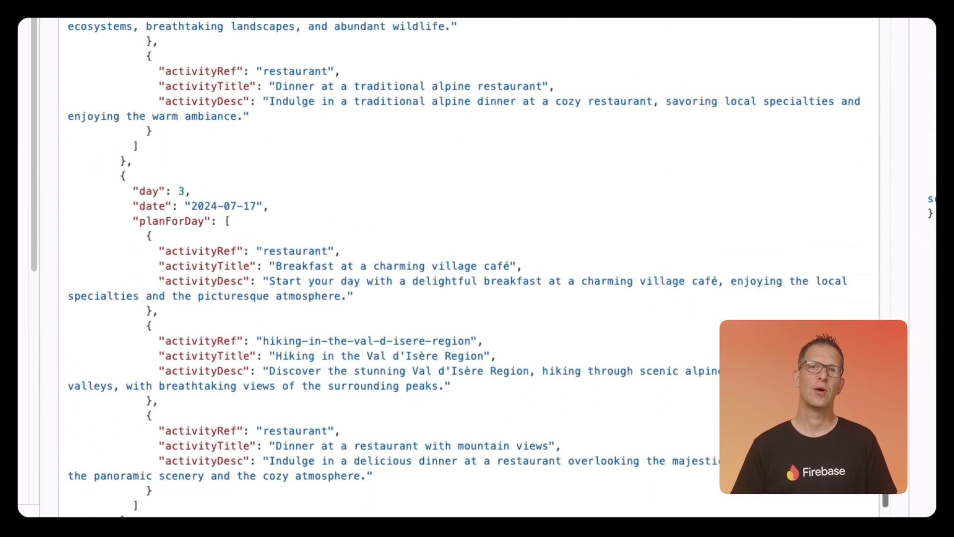
{"action": "scroll", "scroll_direction": "down", "scroll_amount": 3}
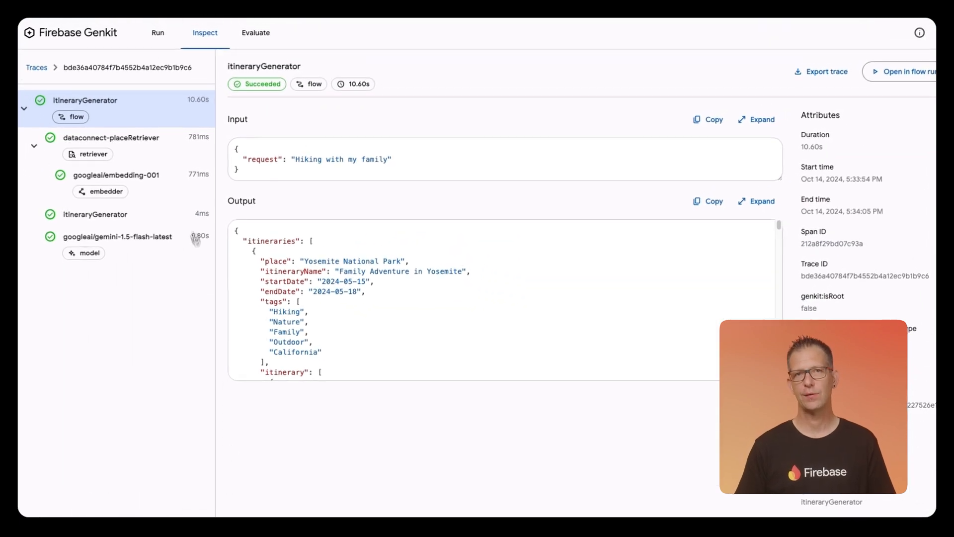
View the dataconnect-placeRetriever, embedding-001, itineraryGenerator prompt and Gemini model spans in the trace
{"action": "left_click", "coordinate": [111, 137]}
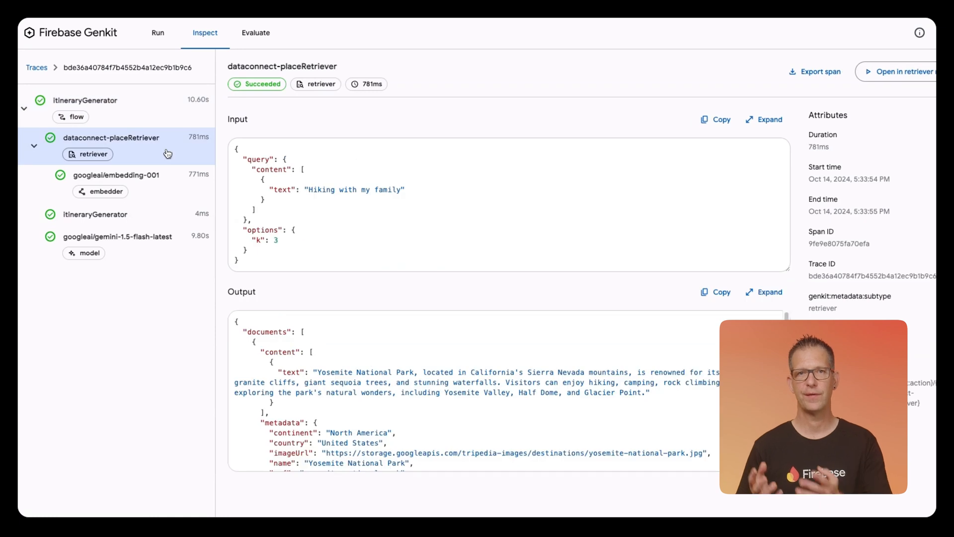
{"action": "left_click", "coordinate": [115, 175]}
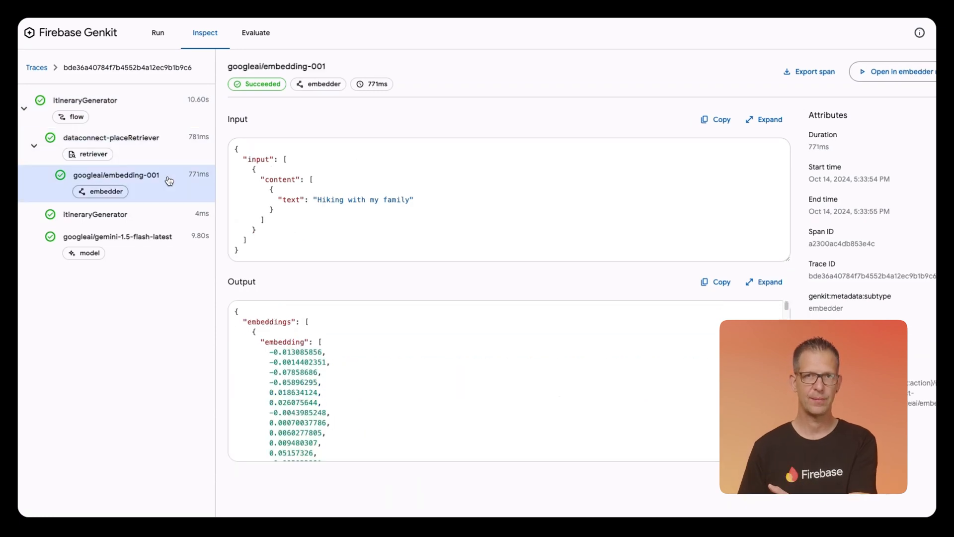
{"action": "left_click", "coordinate": [95, 215]}
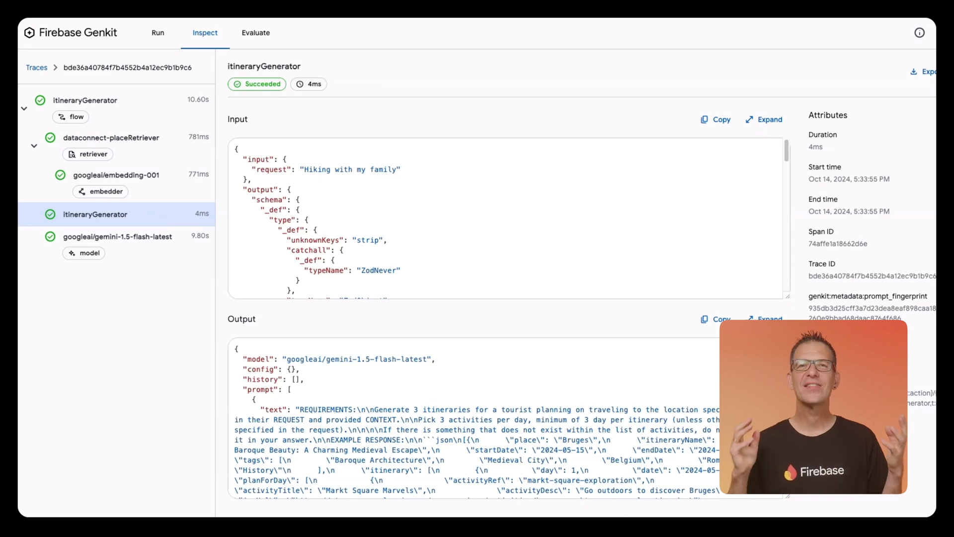
{"action": "left_click", "coordinate": [117, 237]}
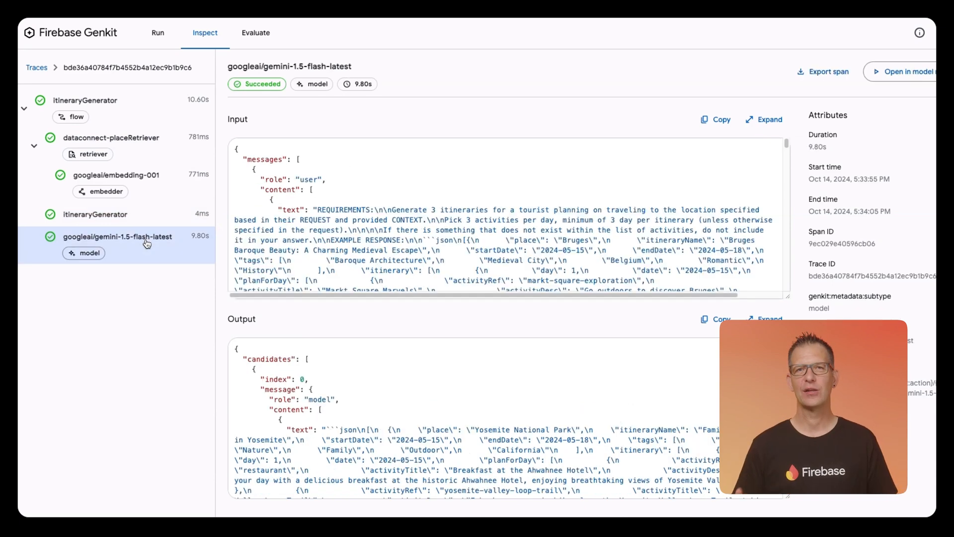